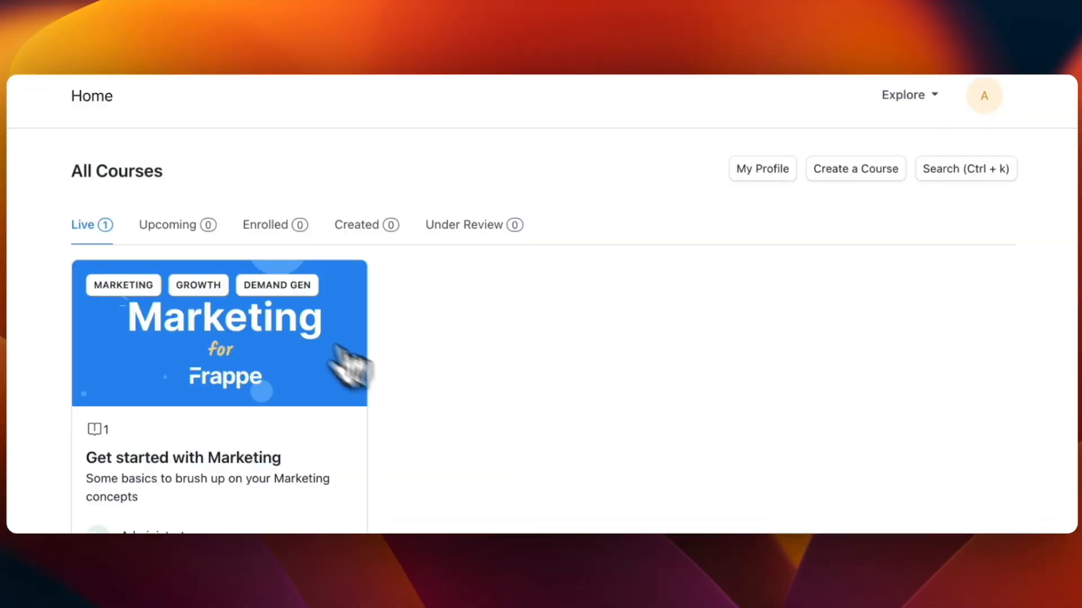
Open the 'Get started with Marketing' course, enter edit mode and show its Course Outline
{"action": "left_click", "coordinate": [219, 334]}
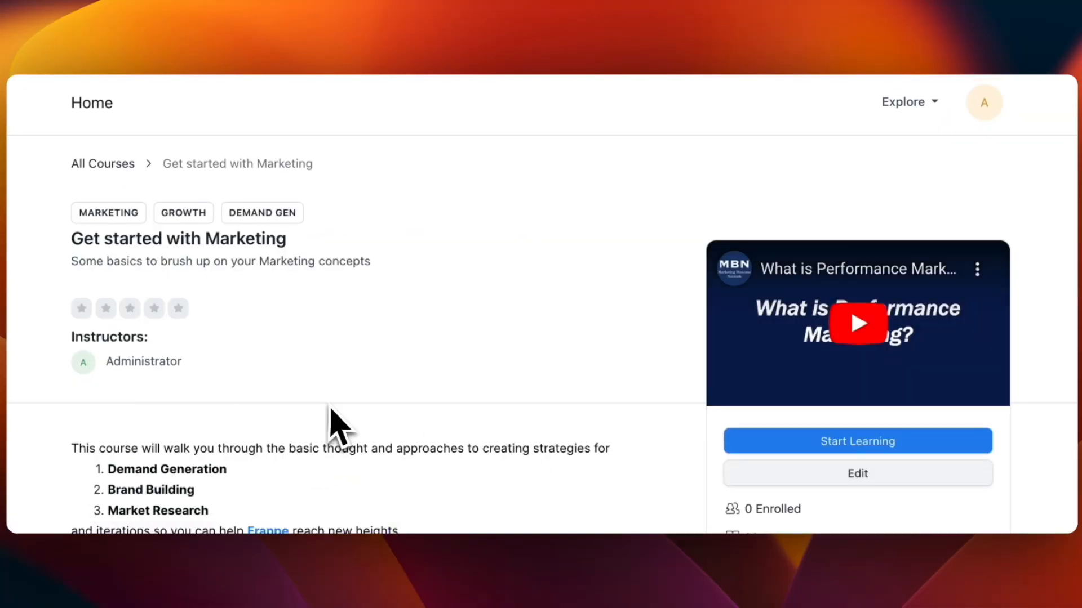
{"action": "left_click", "coordinate": [856, 473]}
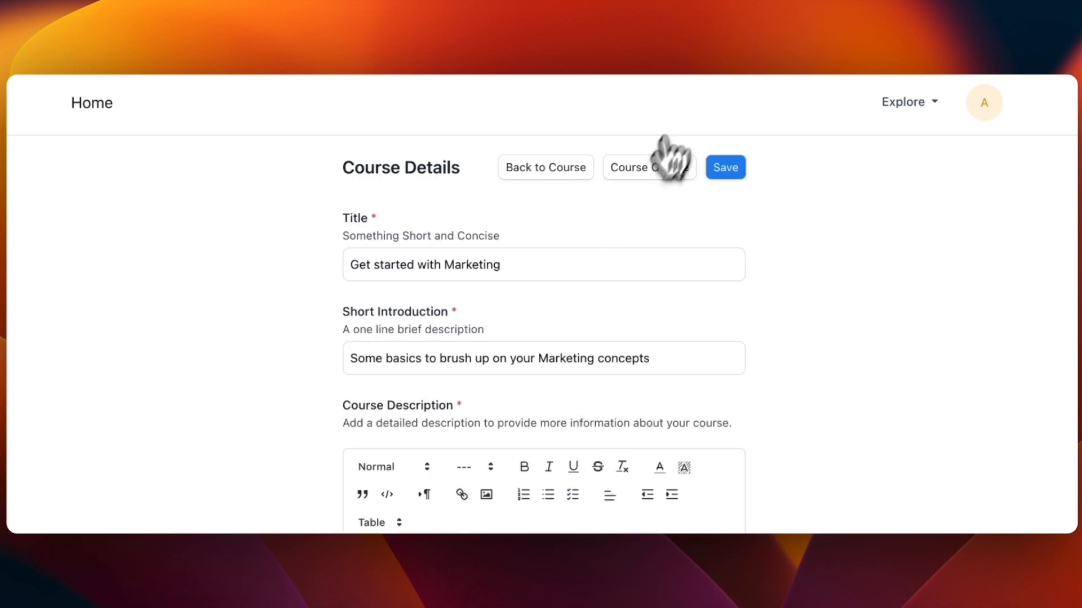
{"action": "left_click", "coordinate": [646, 167]}
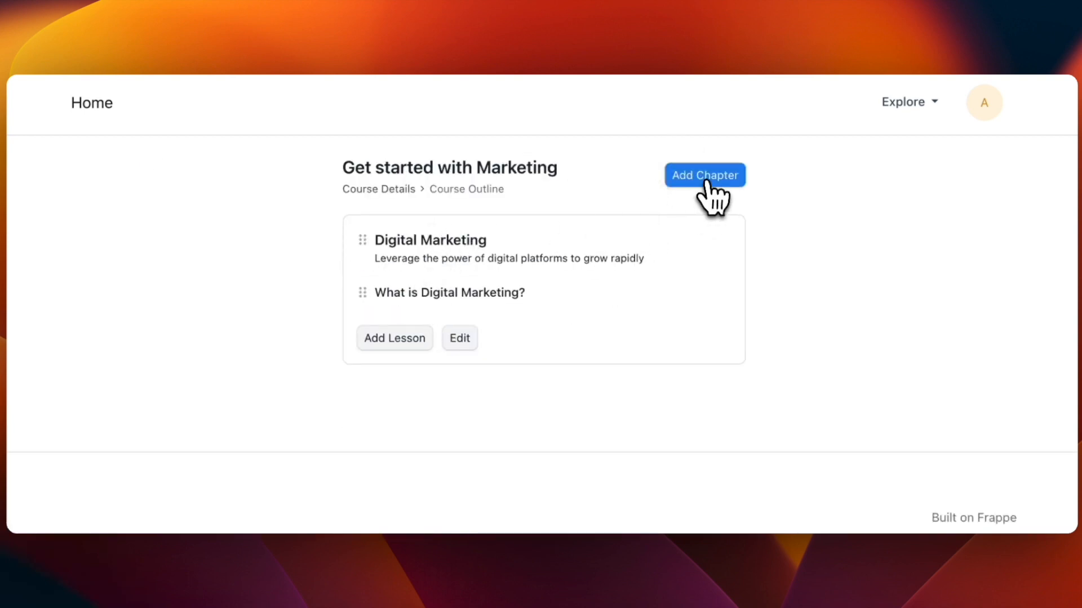
Create and save the 'Content Marketing' chapter with its description, then add a lesson to it
{"action": "left_click", "coordinate": [704, 175]}
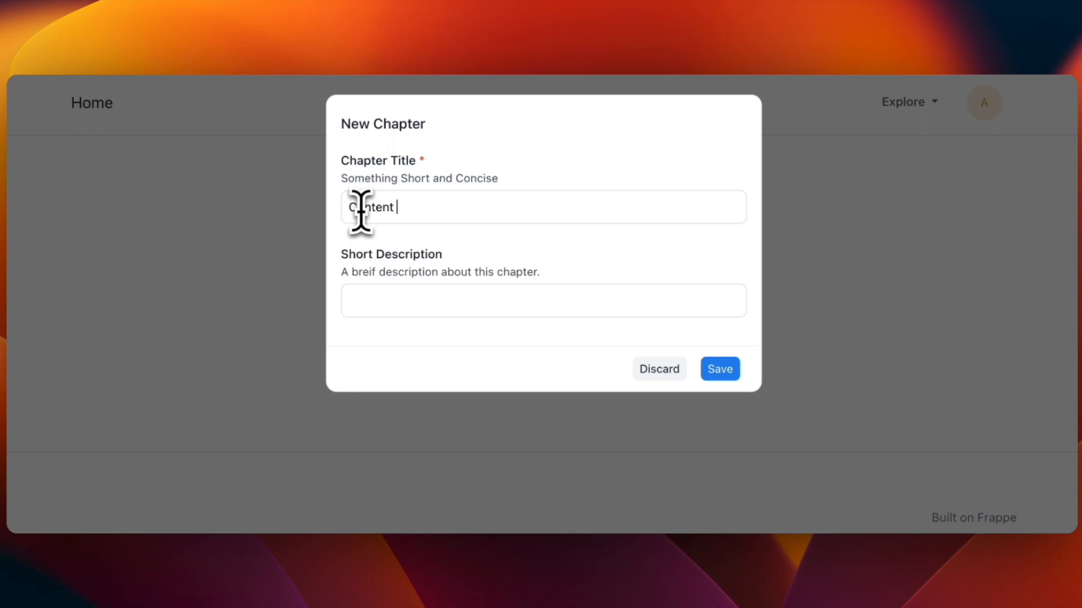
{"action": "type", "text": "content marketing is and explain why it is important in today's market"}
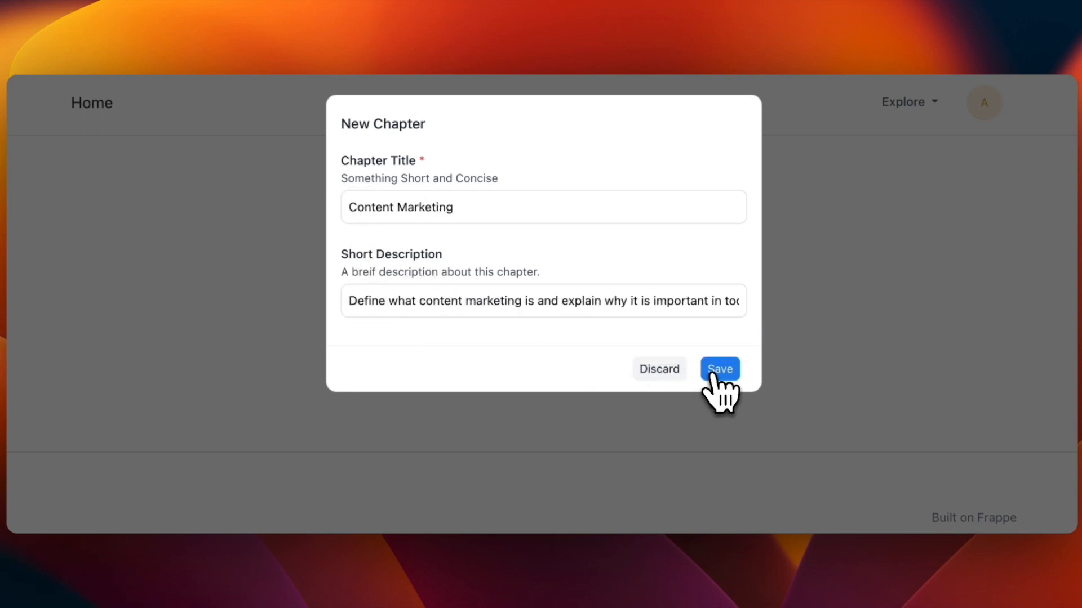
{"action": "left_click", "coordinate": [718, 368]}
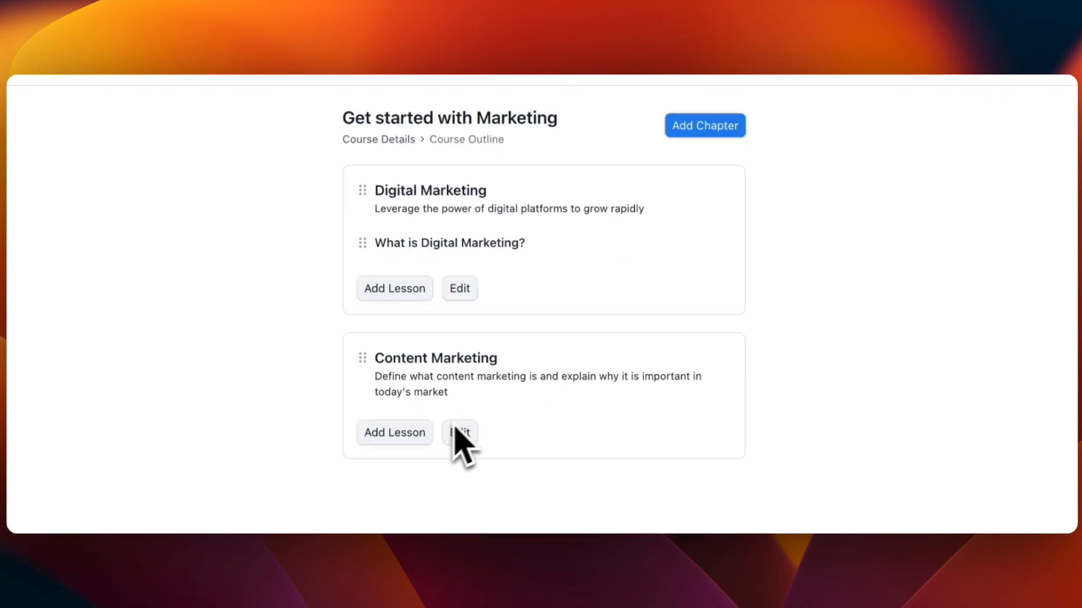
{"action": "left_click", "coordinate": [393, 433]}
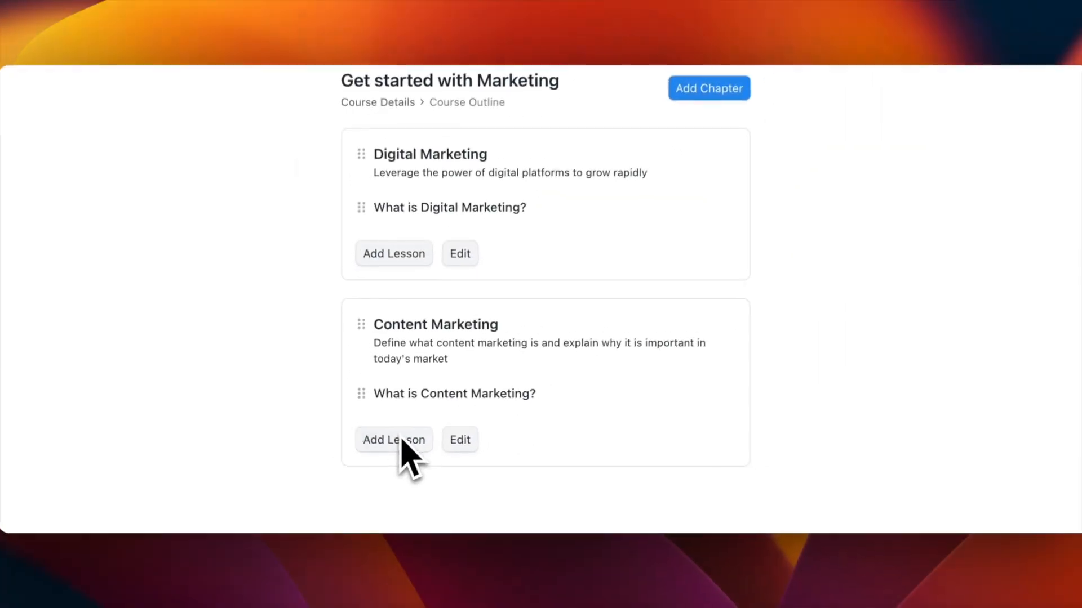
{"action": "left_click", "coordinate": [393, 439]}
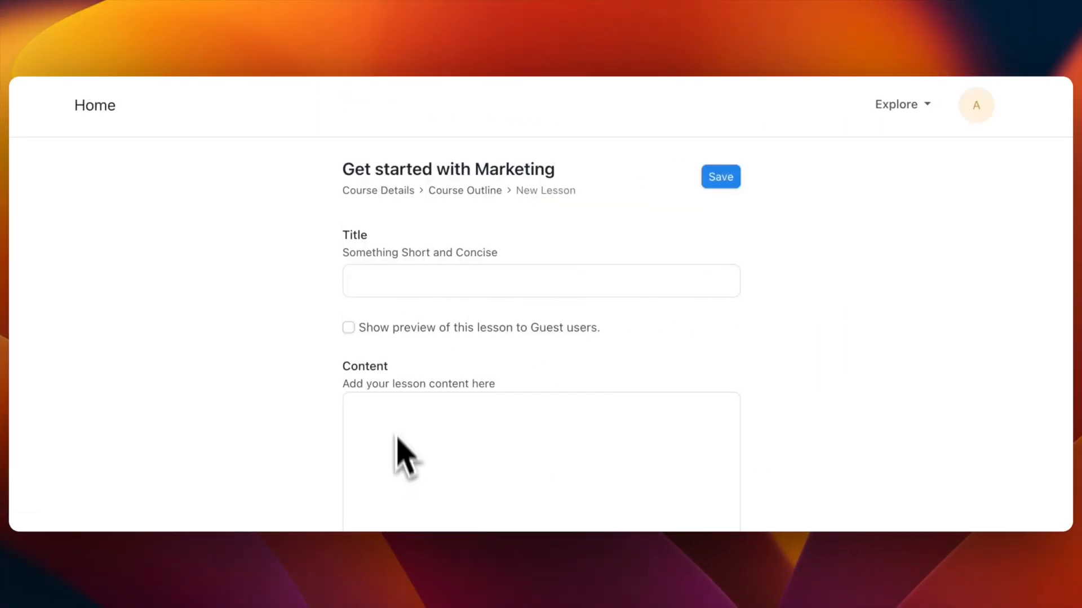
Title the lesson 'Creating written content for Frappe' and scroll to the end of its content
{"action": "type", "text": "Creating"}
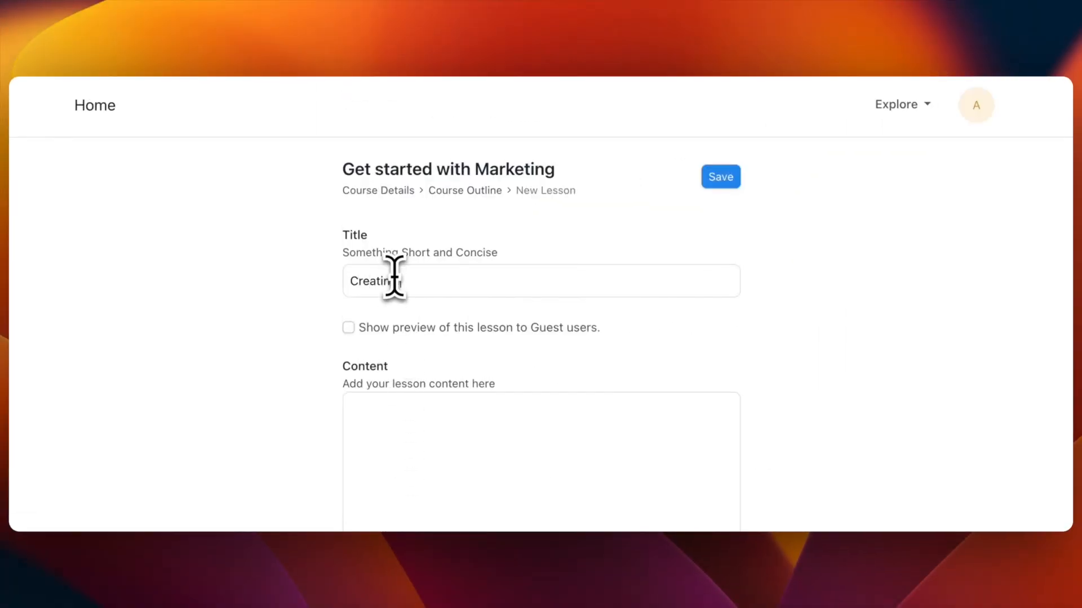
{"action": "type", "text": "written content for Frappe"}
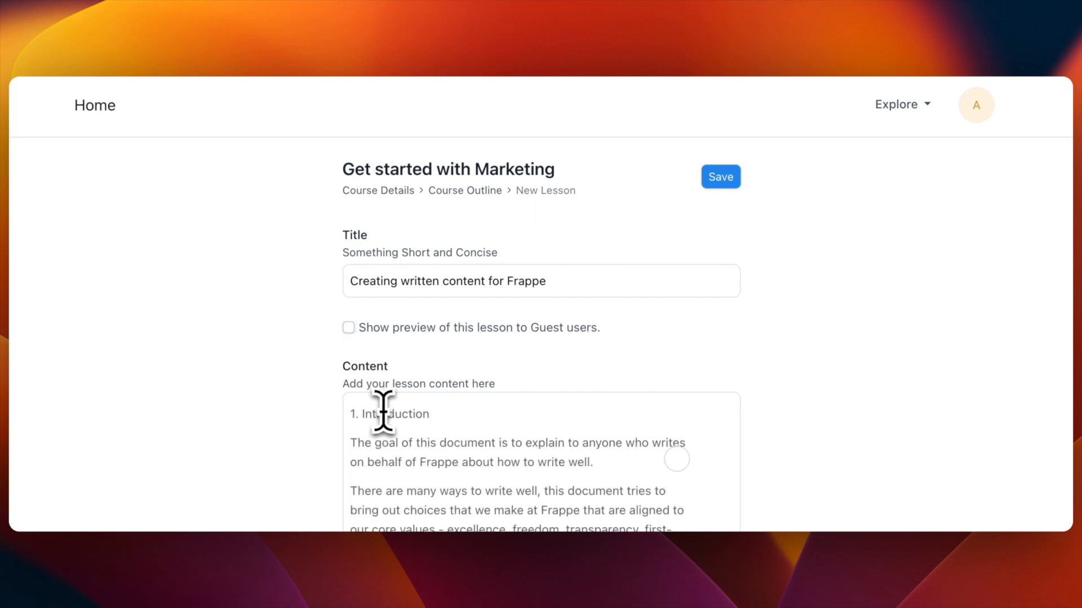
{"action": "scroll", "scroll_direction": "down", "scroll_amount": 3}
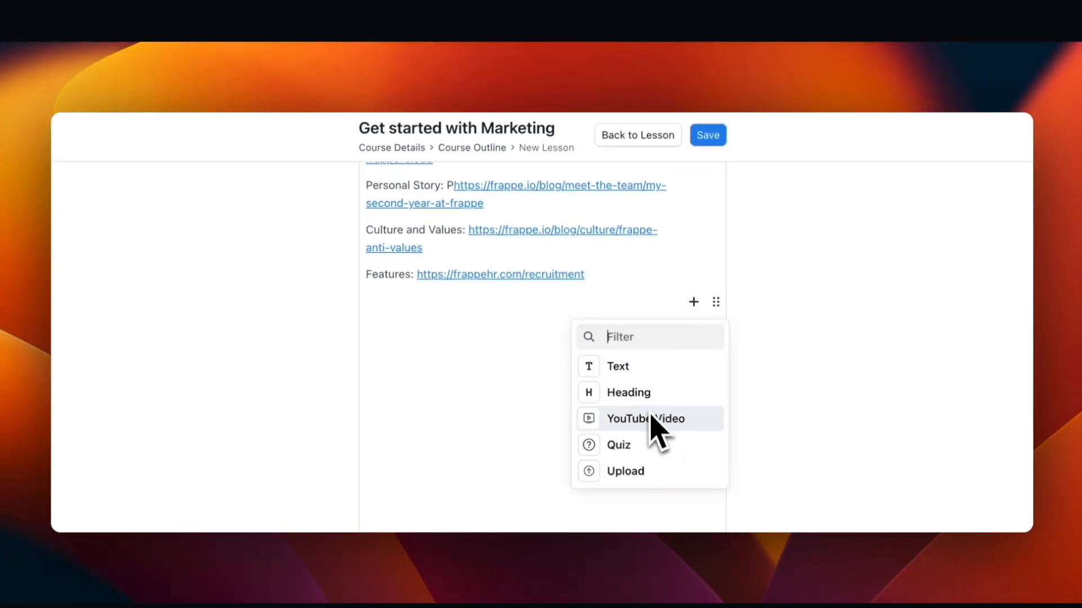
Insert a YouTube video block after the text and save the lesson
{"action": "left_click", "coordinate": [645, 418]}
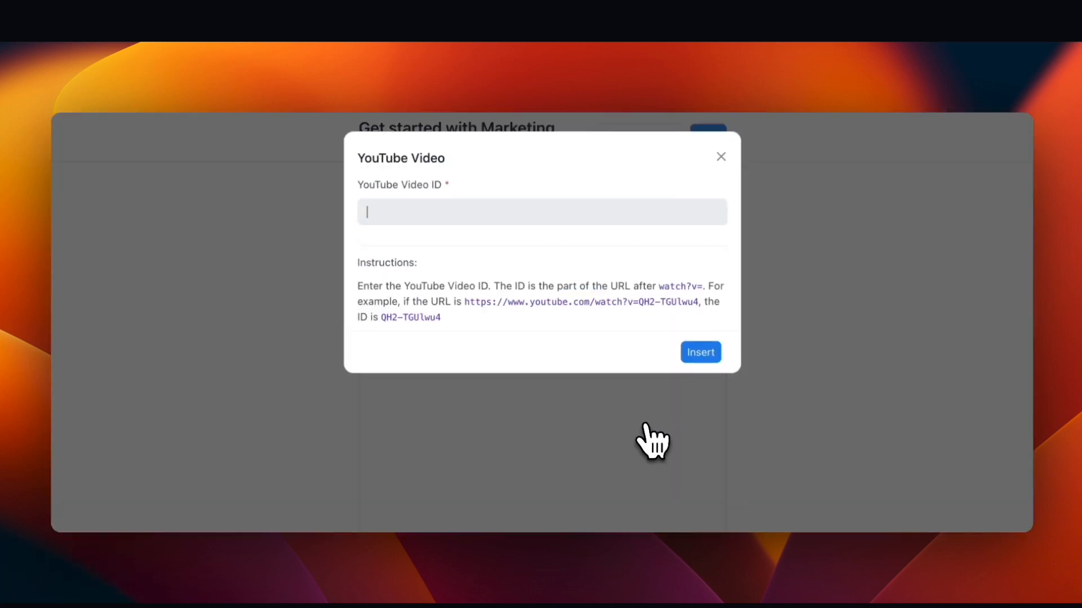
{"action": "left_click", "coordinate": [699, 351]}
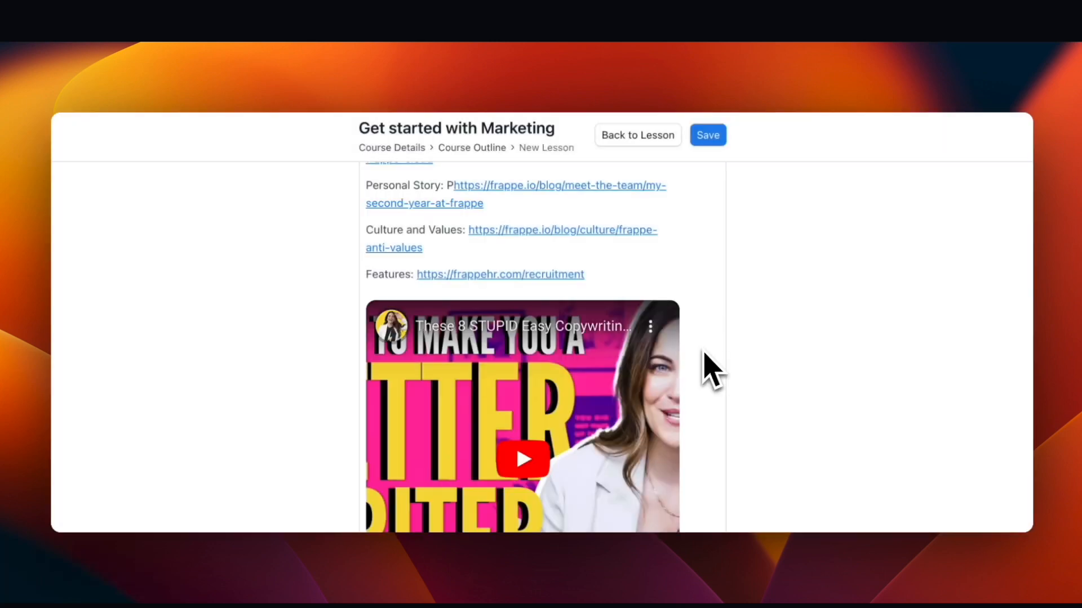
{"action": "left_click", "coordinate": [716, 206]}
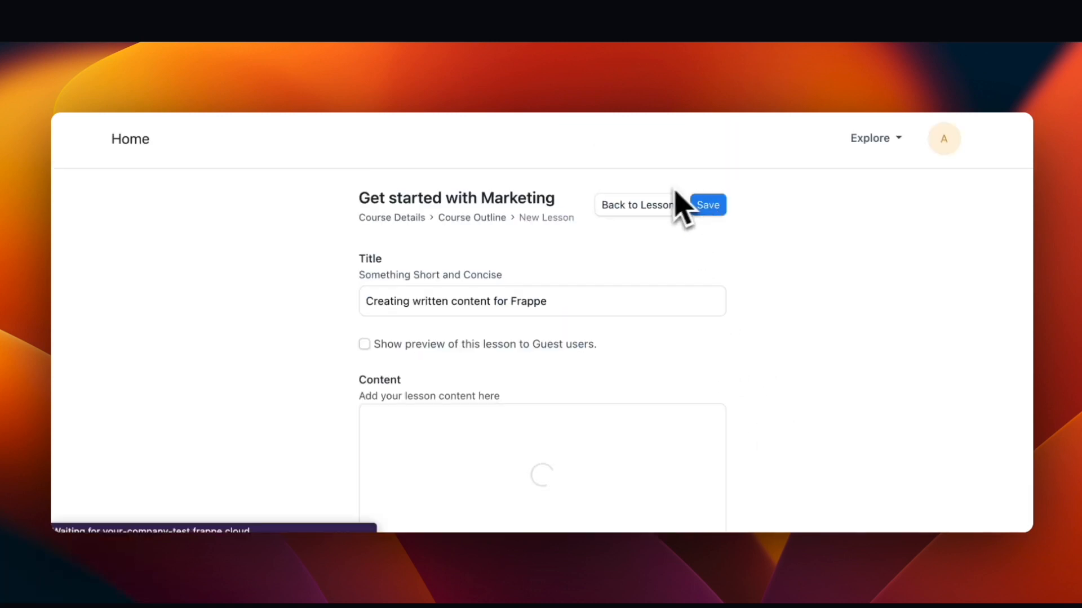
{"action": "left_click", "coordinate": [706, 205]}
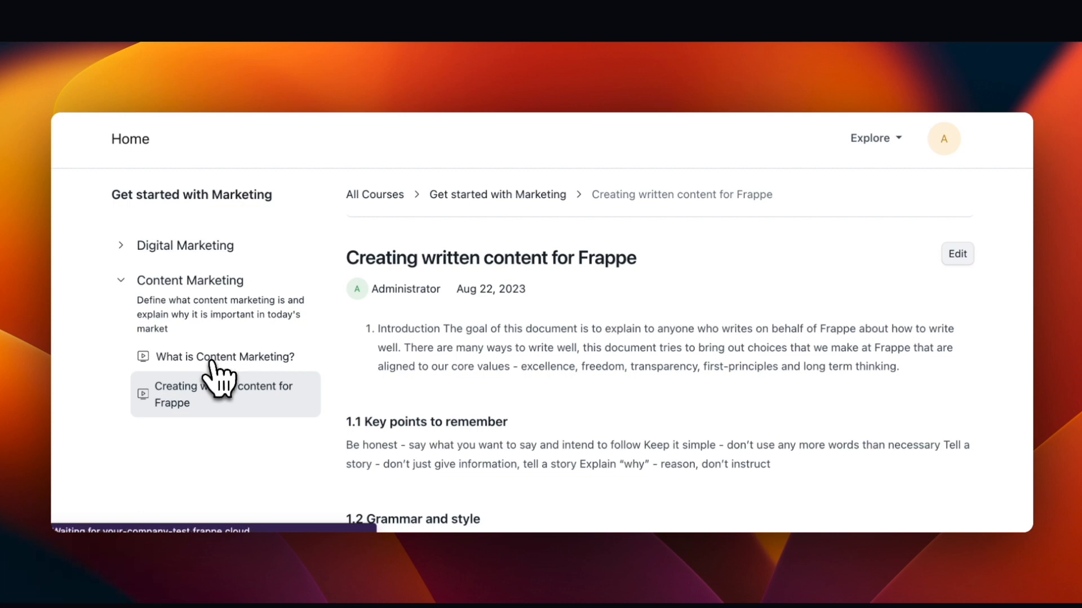